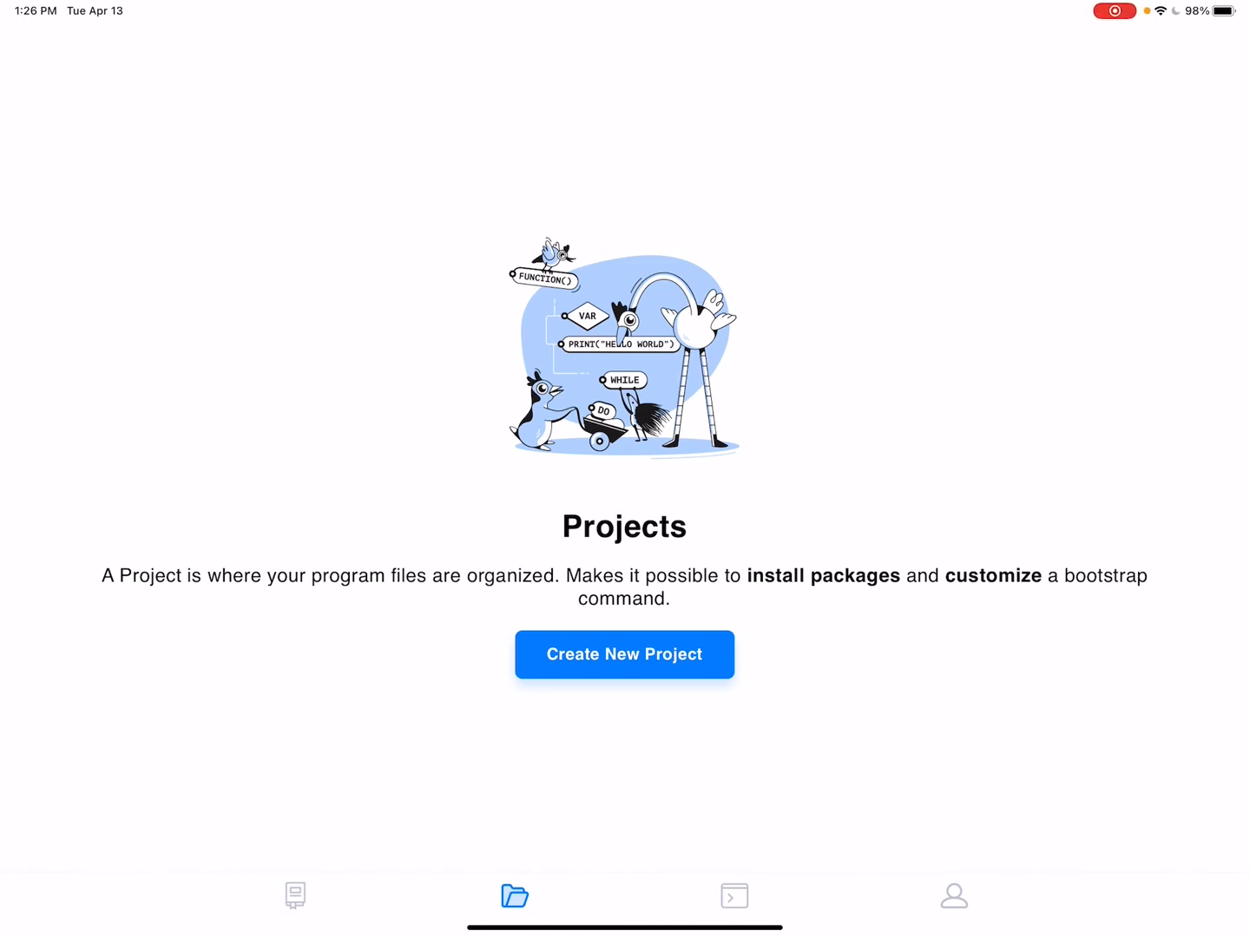
# Step: Start a new project and enter its name 'My Project' in the Name field
pyautogui.click(625, 655)
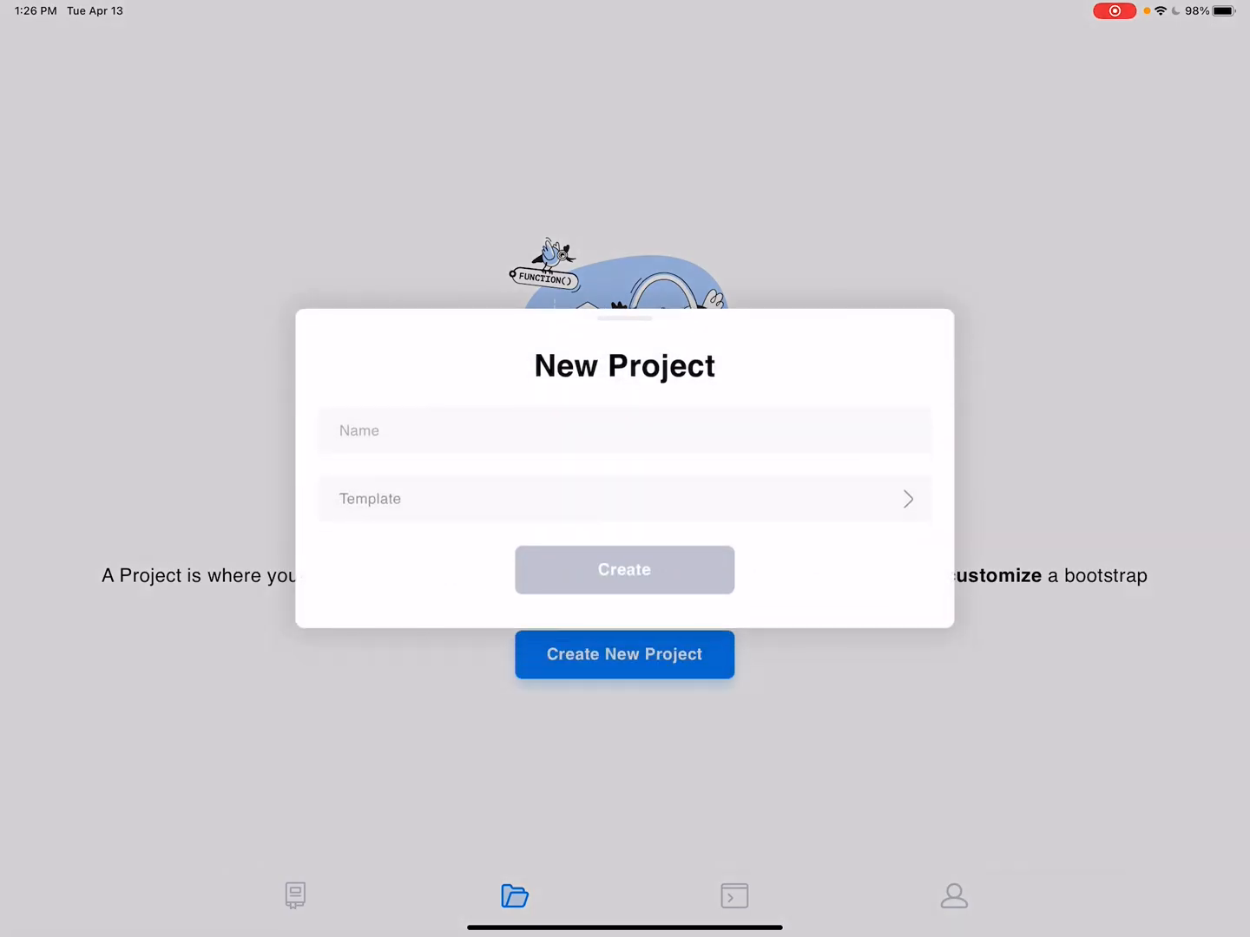
pyautogui.write('My')
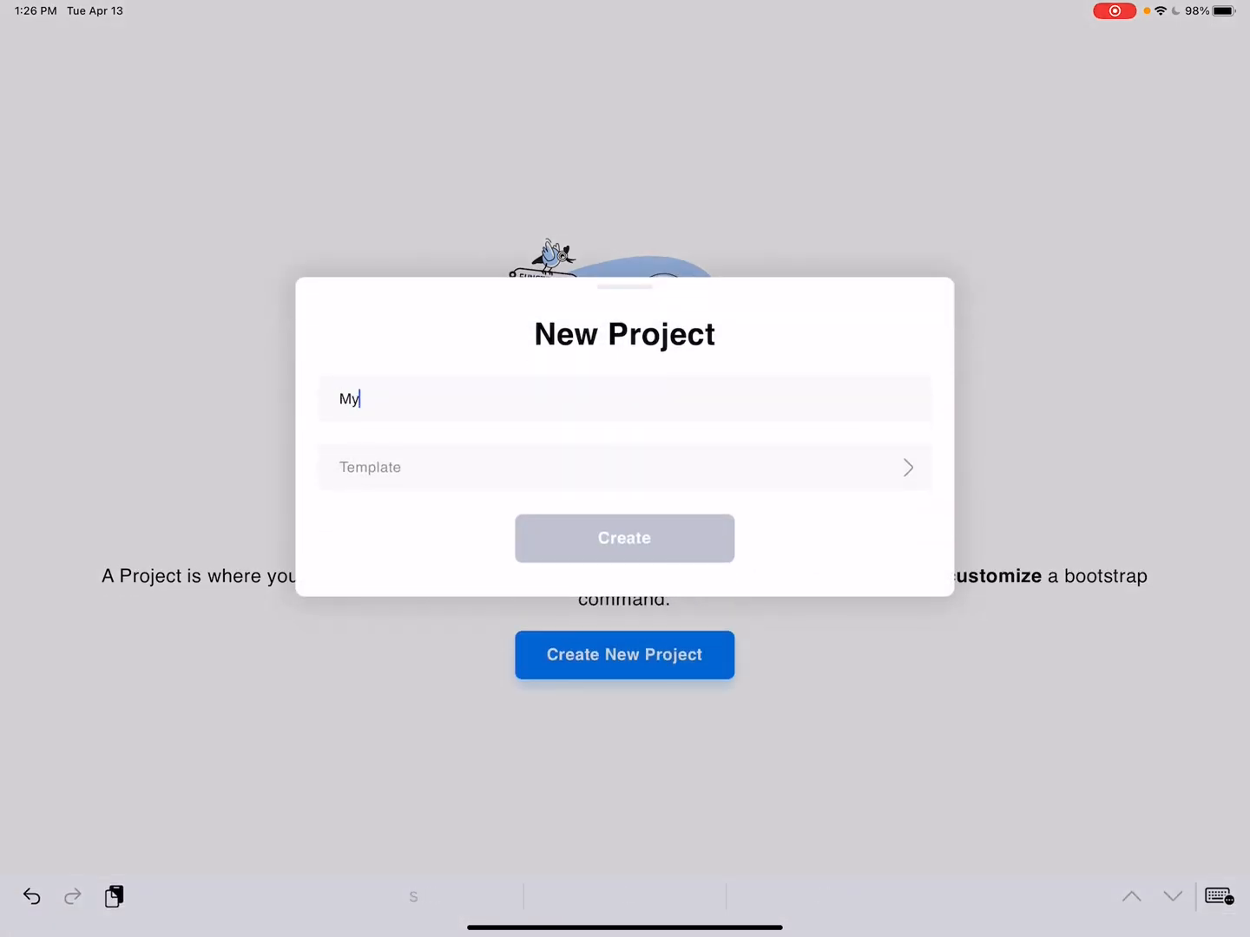
pyautogui.write('Projec')
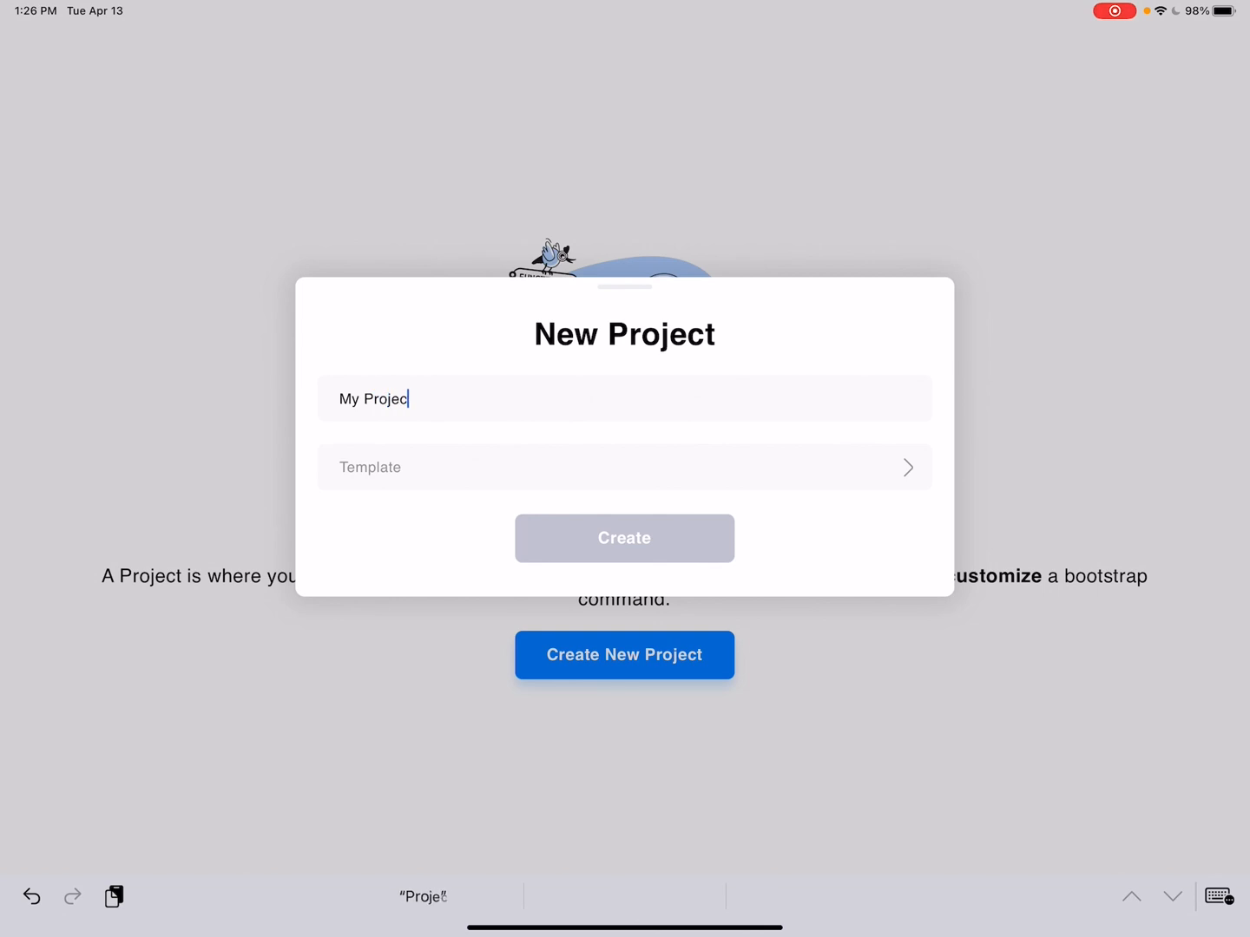
# Step: Create 'My Project' from the python / Basic template, opening its starter app.py
pyautogui.click(625, 467)
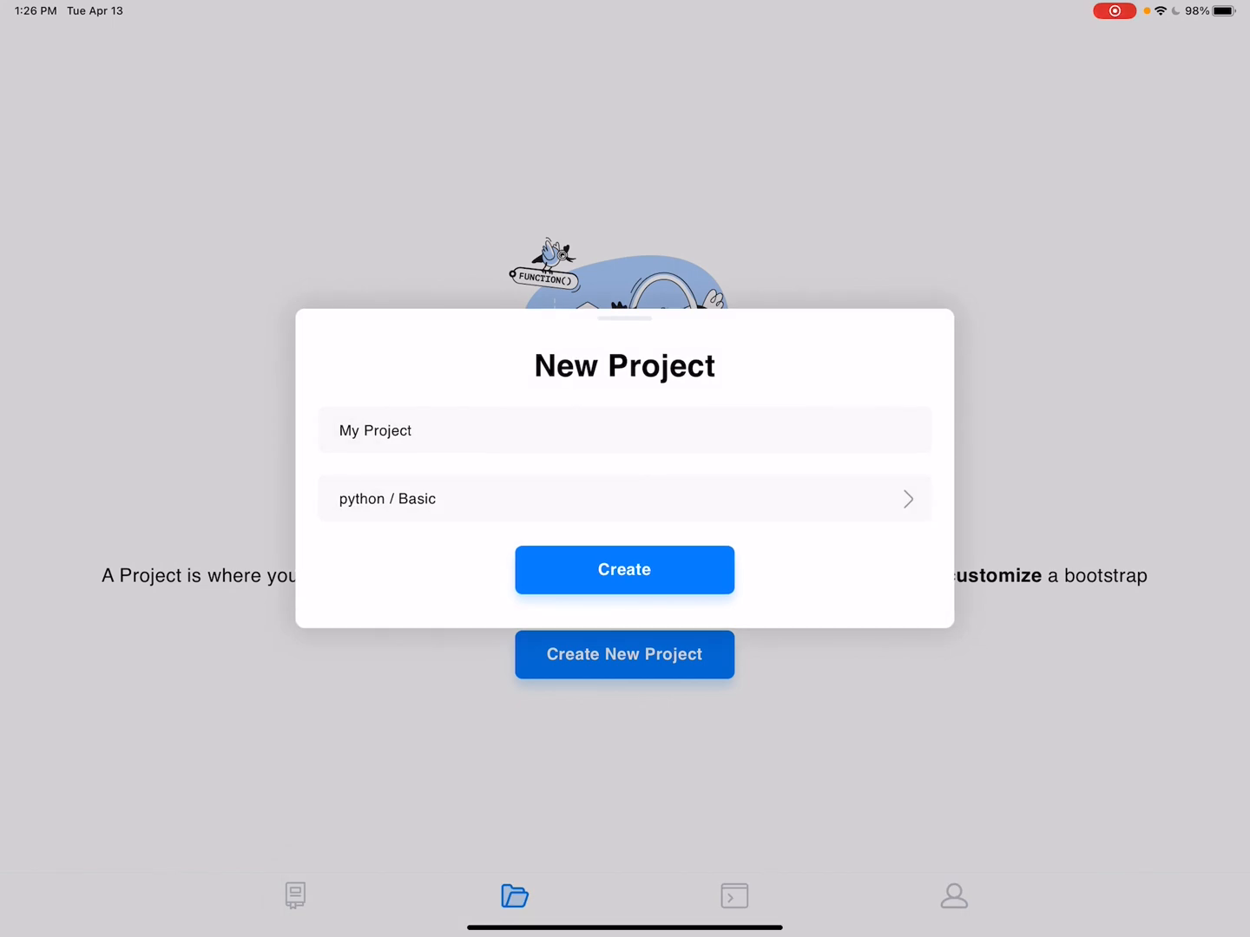
pyautogui.click(625, 570)
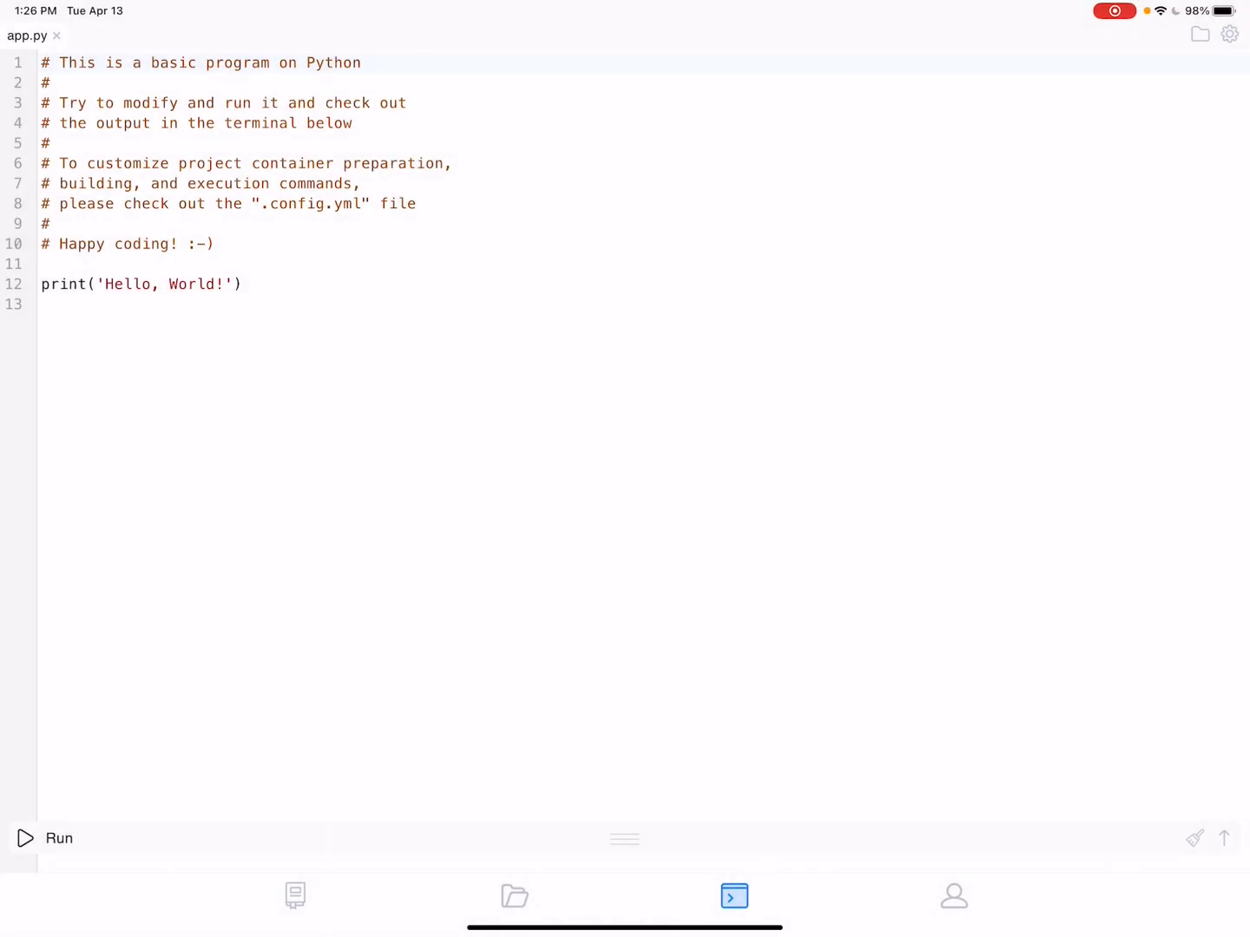
# Step: Comment out the starter print, add txt = "Hello World"[::-1] and print(txt), then run it in the container
pyautogui.click(173, 304)
pyautogui.write('# ')
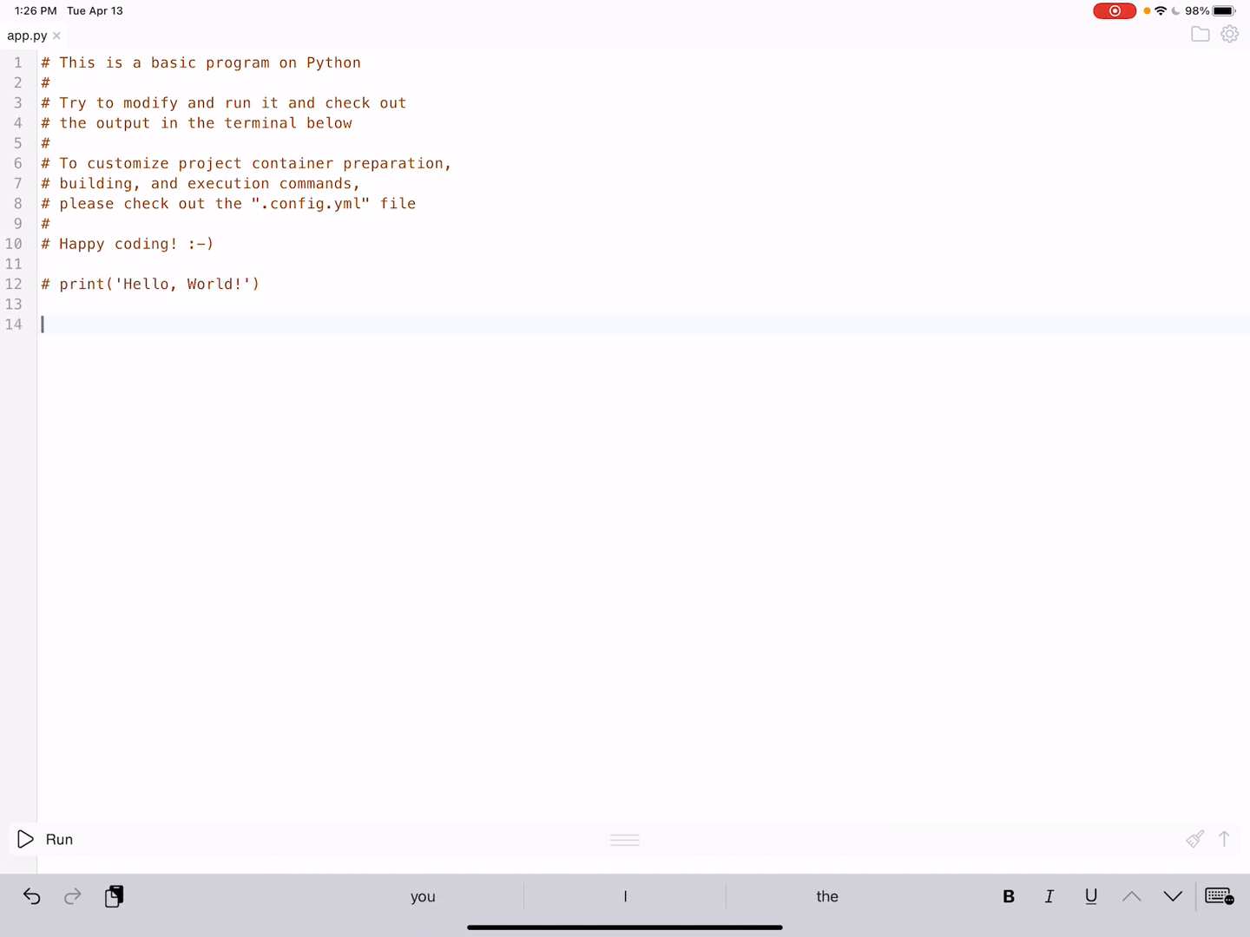
pyautogui.write('txt')
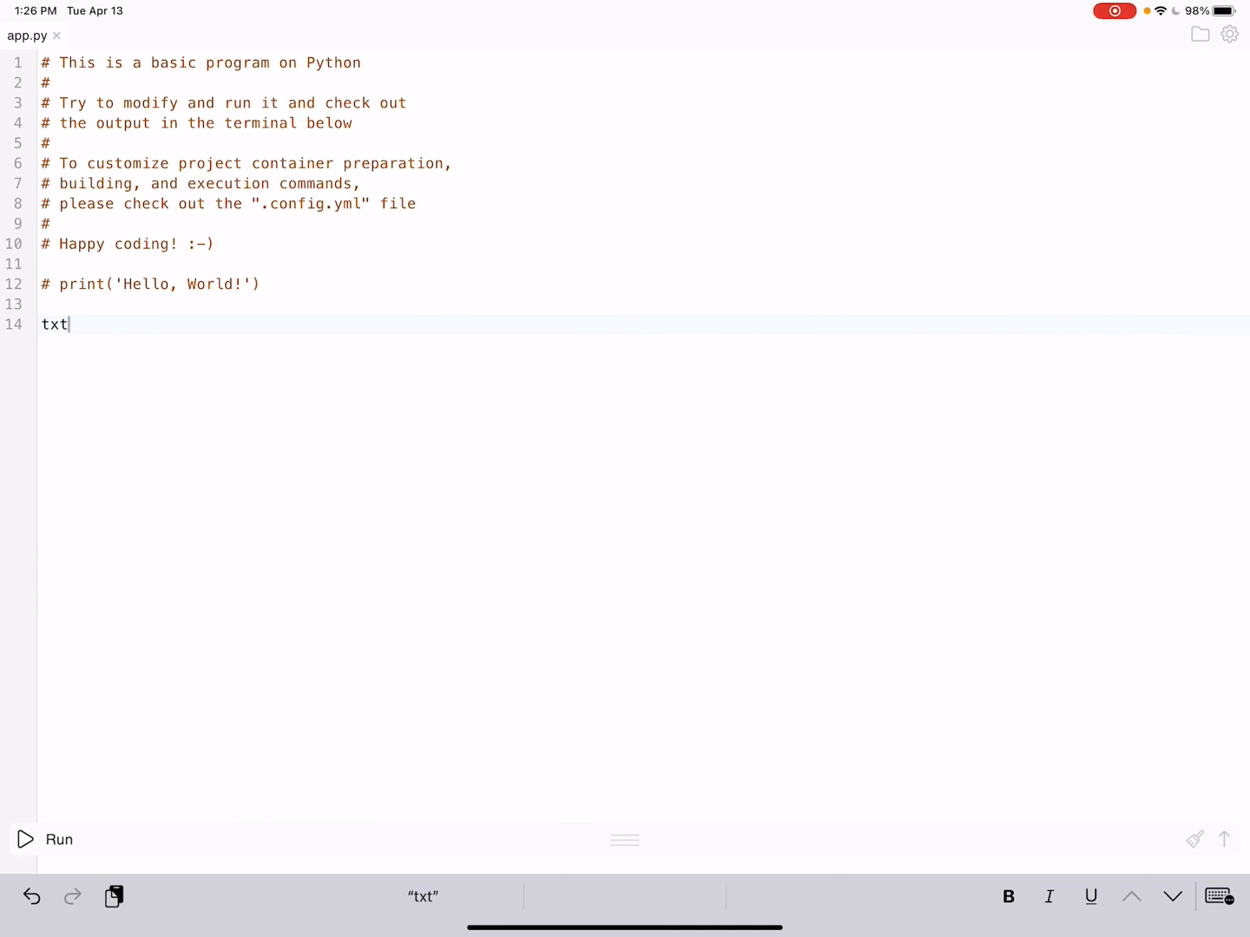
pyautogui.write('= "Hello World"[::-1]')
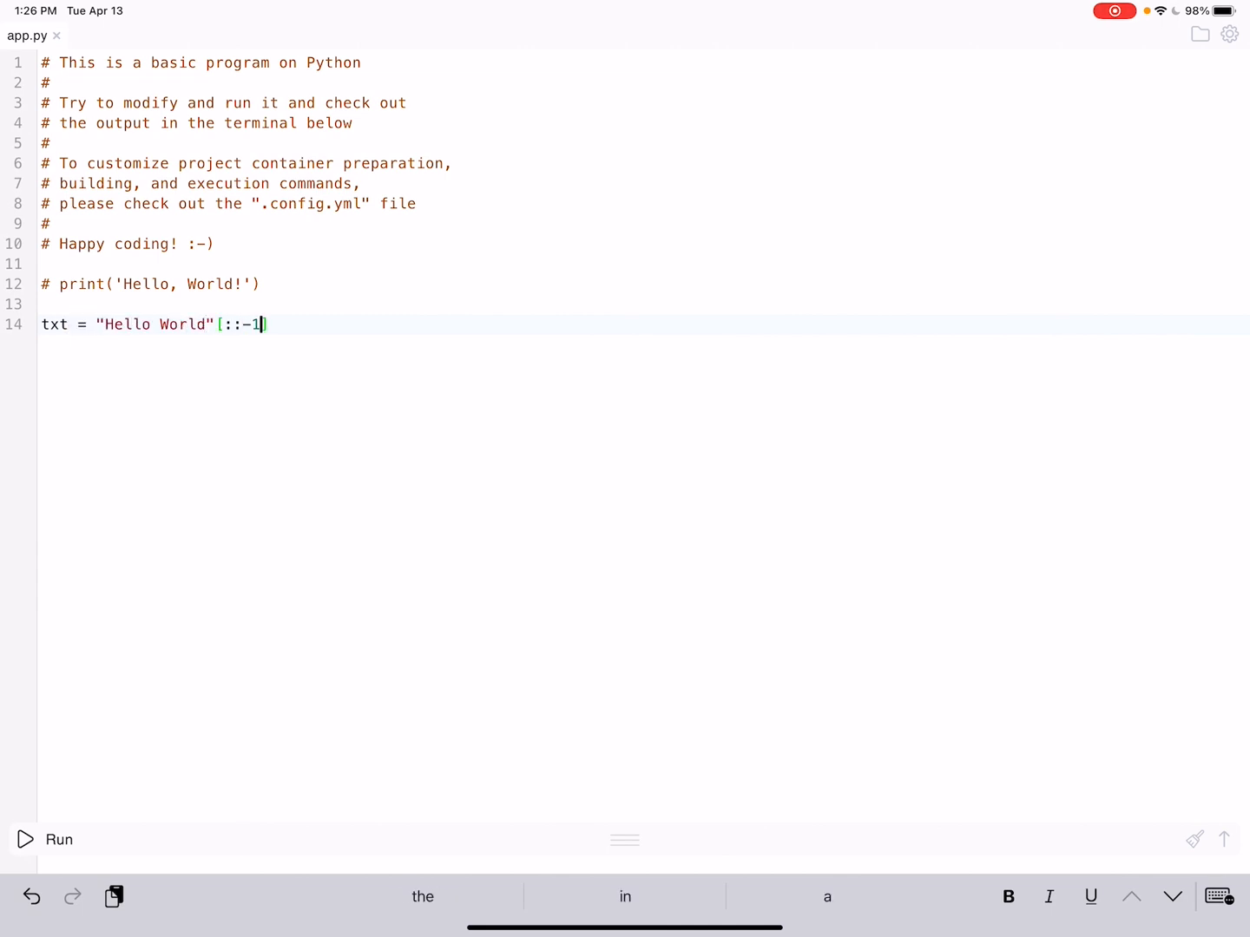
pyautogui.write('print(txt)')
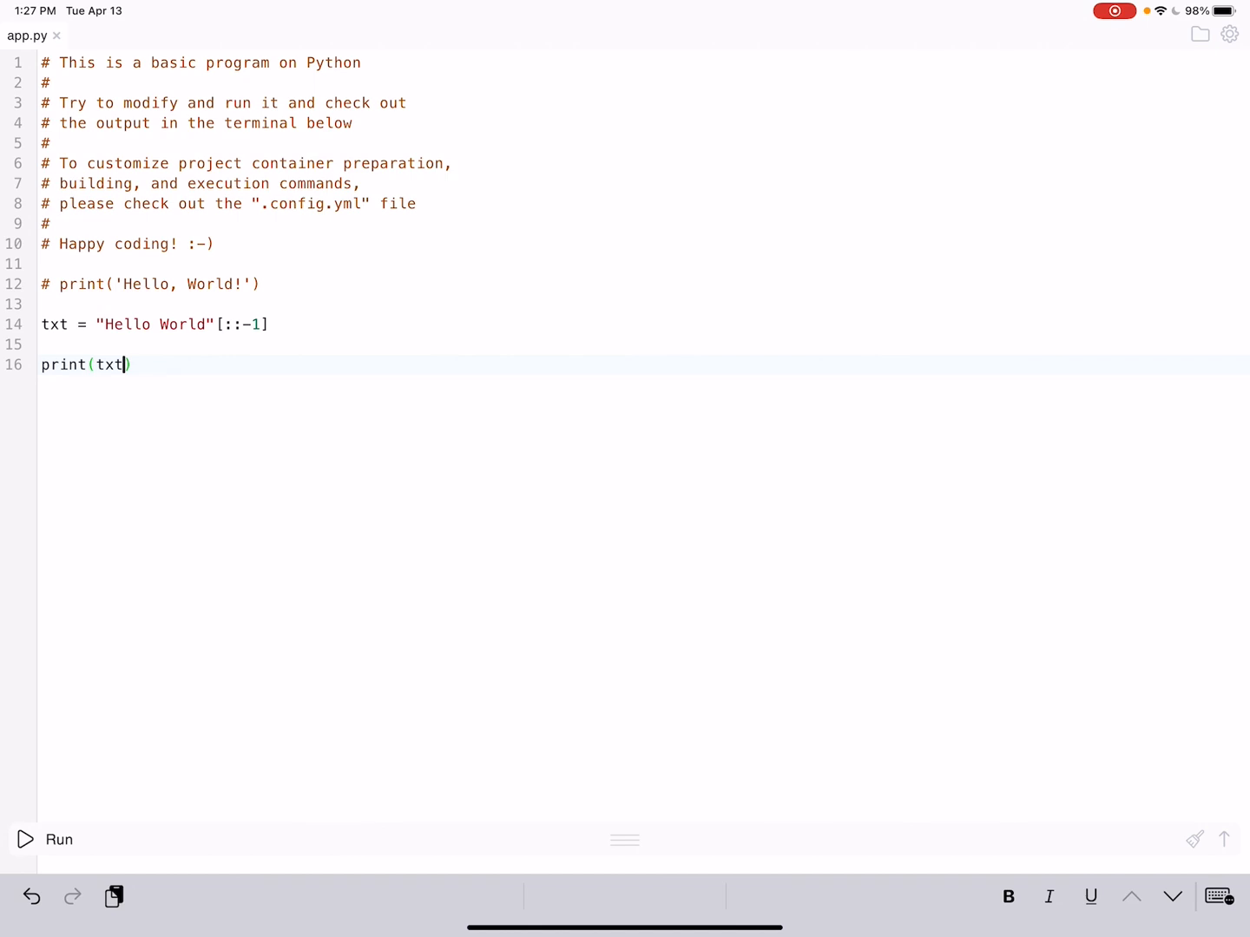
pyautogui.click(45, 840)
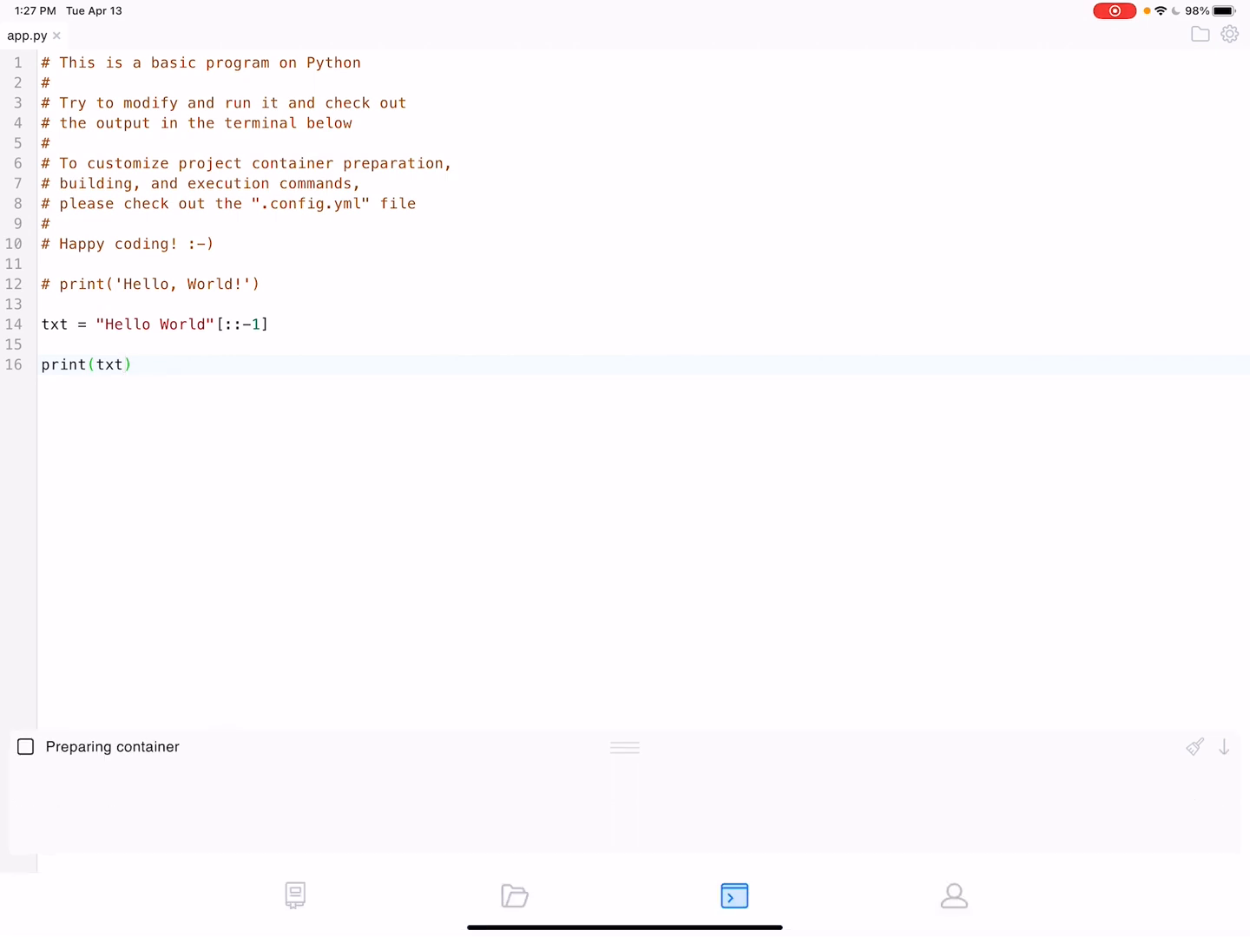